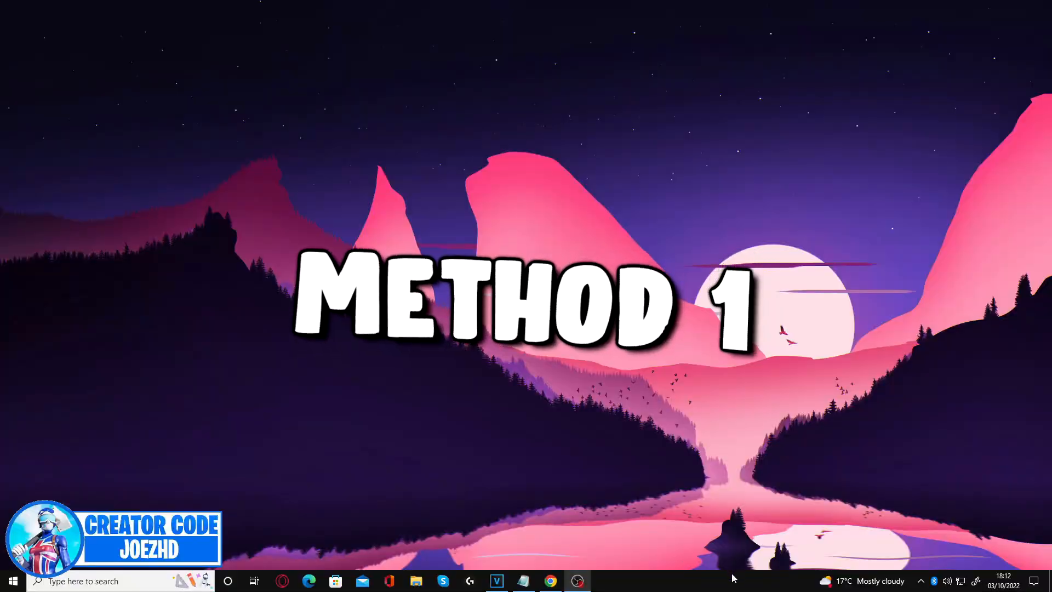
- Start a taskbar search for the Command Prompt app
click(12, 581)
text(command)
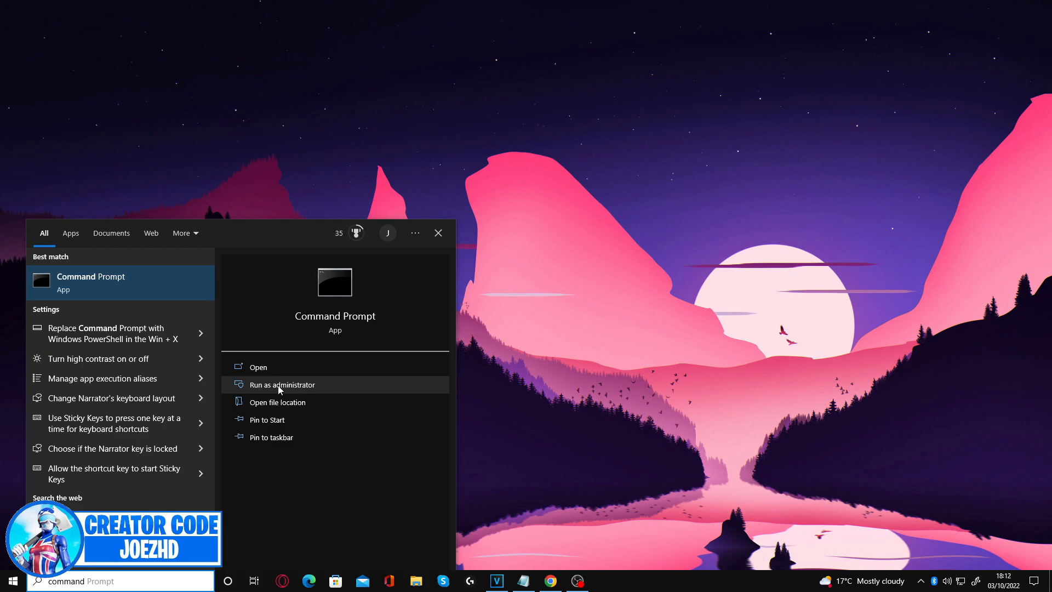
- Run Command Prompt as administrator and enter DISM /CheckHealth and /RestoreHealth commands
click(281, 385)
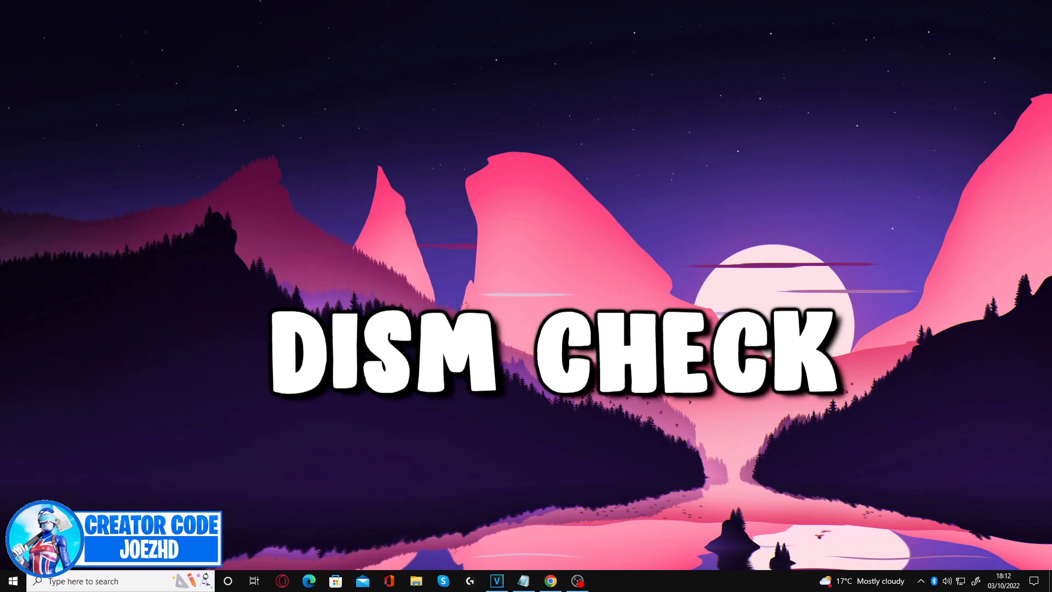
click(603, 581)
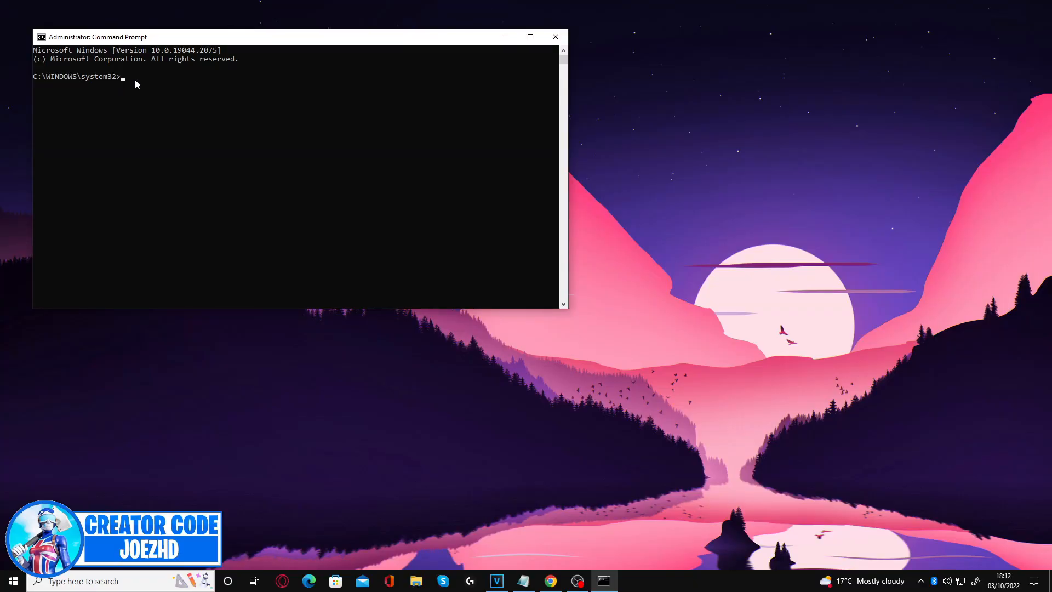
text(DISM.exe /Online / Cleanup-Image /CheckHealth)
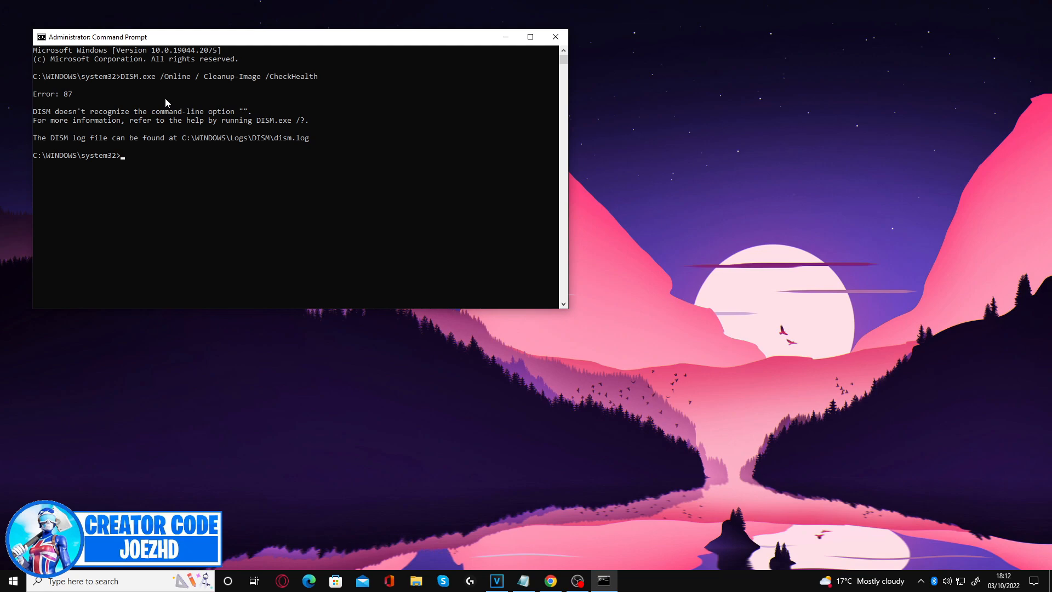
mouse_move(96, 143)
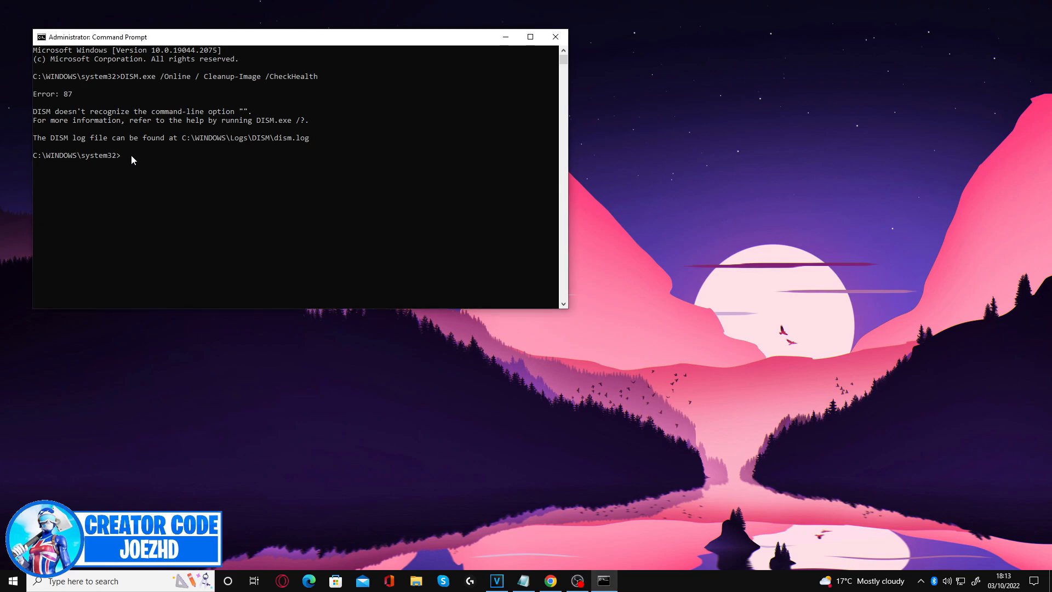
text(DISM.exe /Online /Cleanup-Image /Restorehealth)
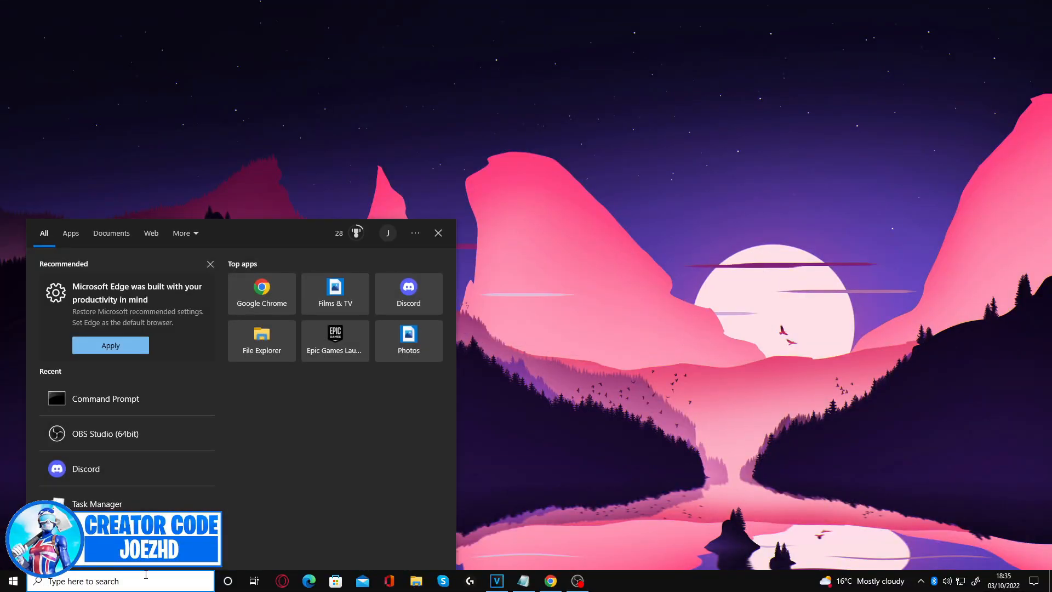
- Search 'keyboard' and apply the shortest repeat delay and fastest repeat rate
text(keyboard)
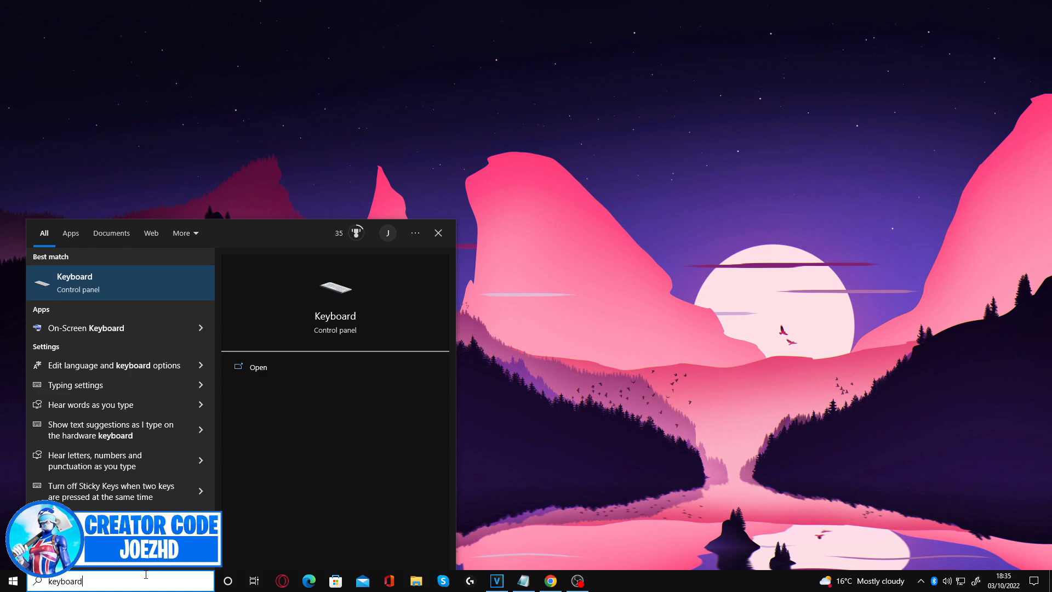
click(258, 366)
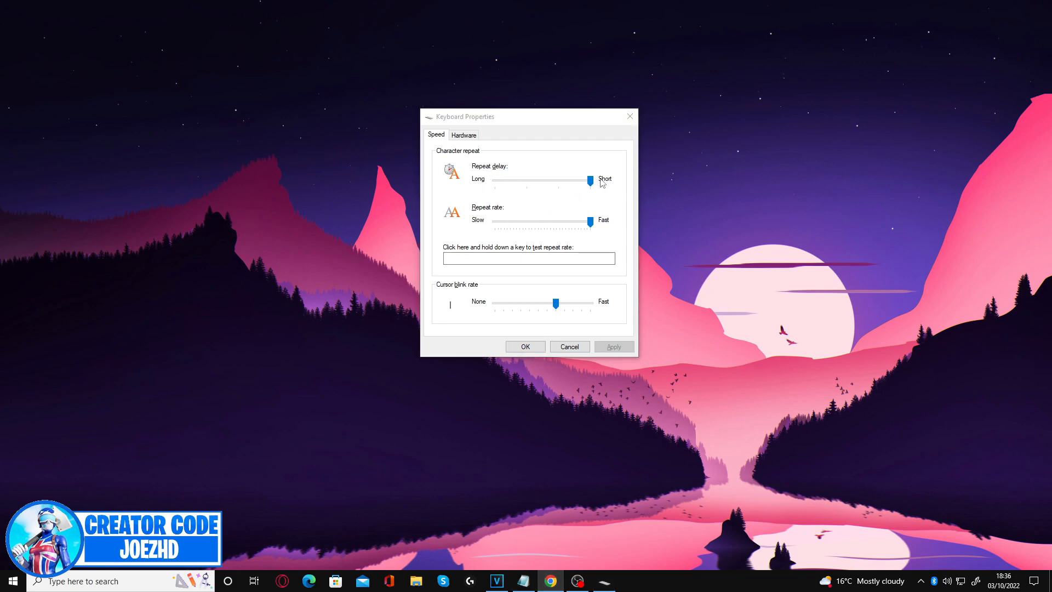
drag(555, 221, 591, 221)
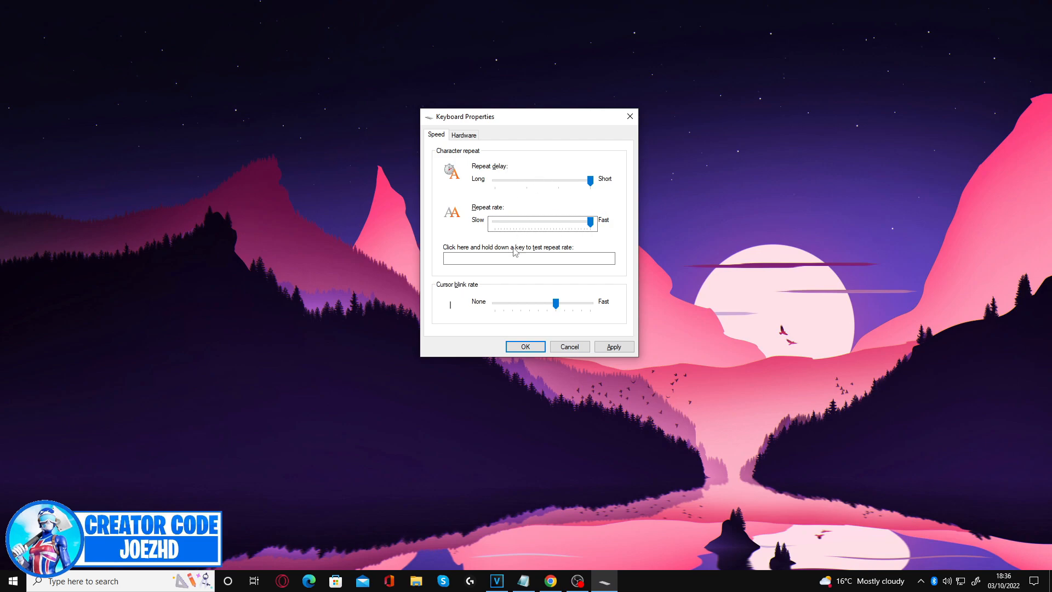
click(528, 258)
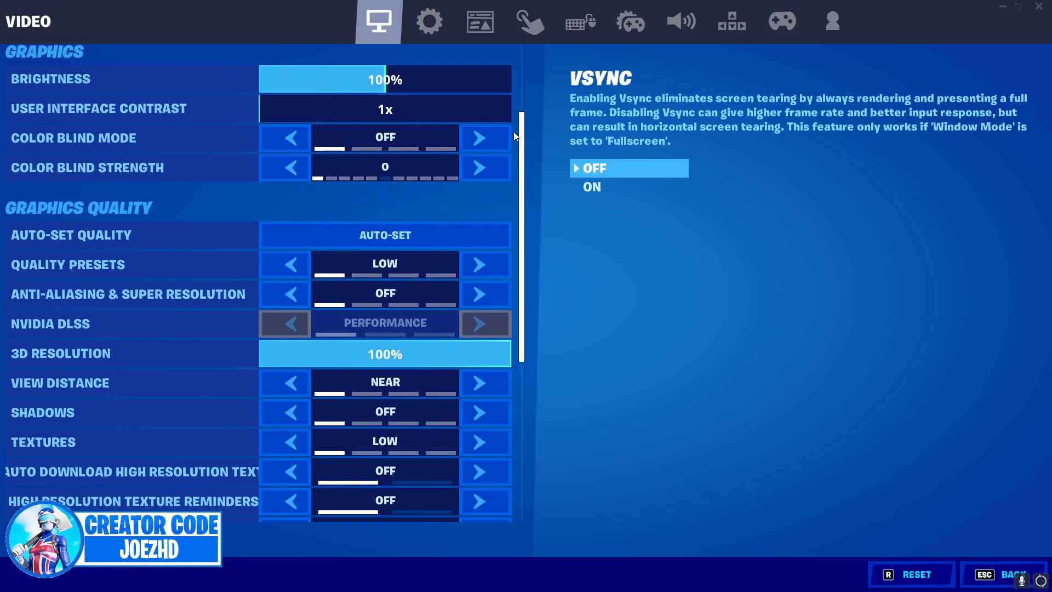
- Scroll Fortnite's video settings down to the Advanced Graphics section
scroll(down, 3)
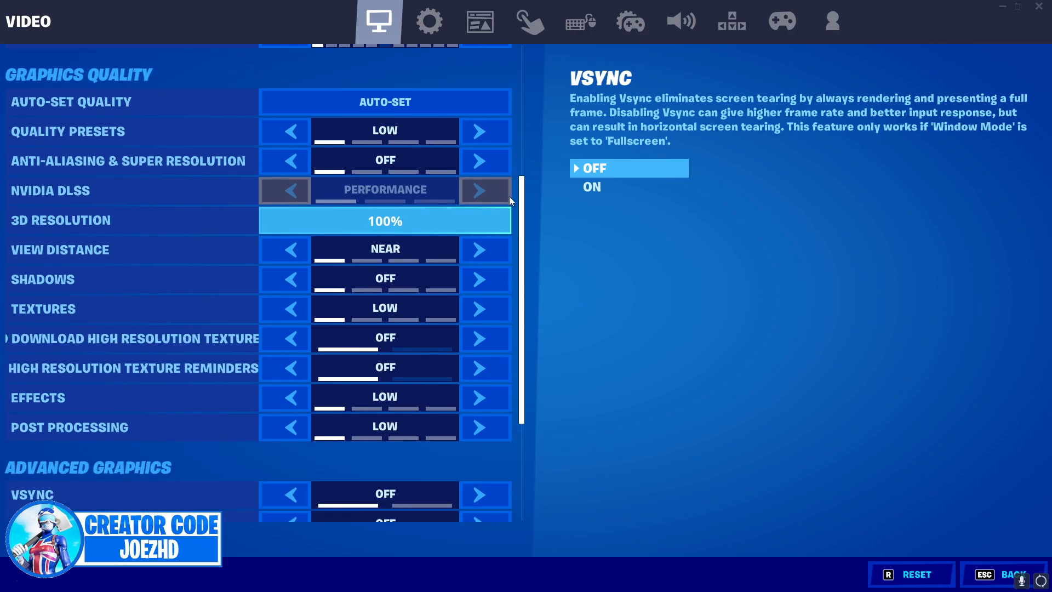
scroll(down, 3)
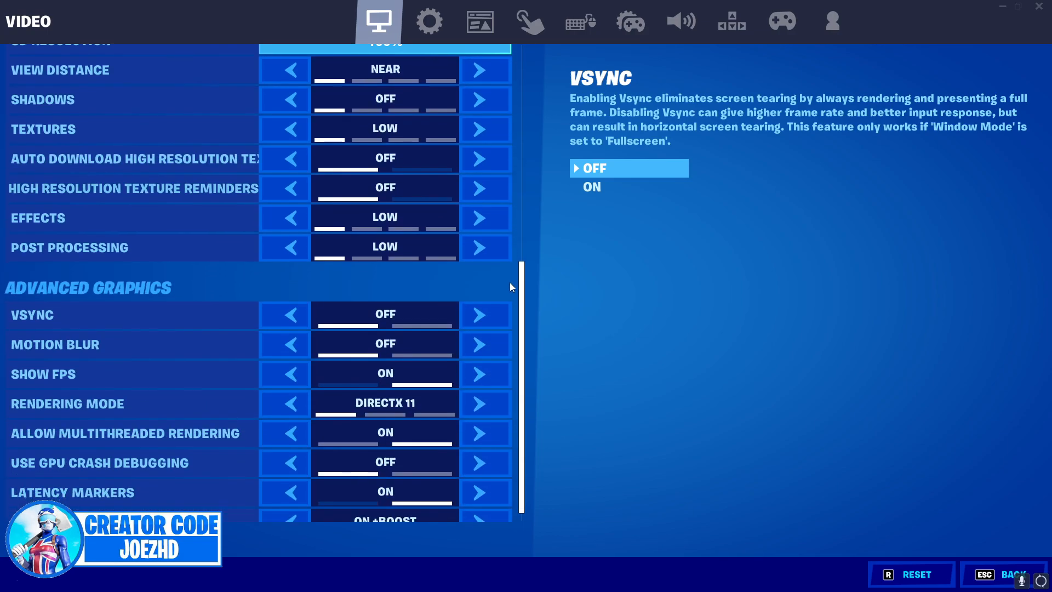
mouse_move(487, 448)
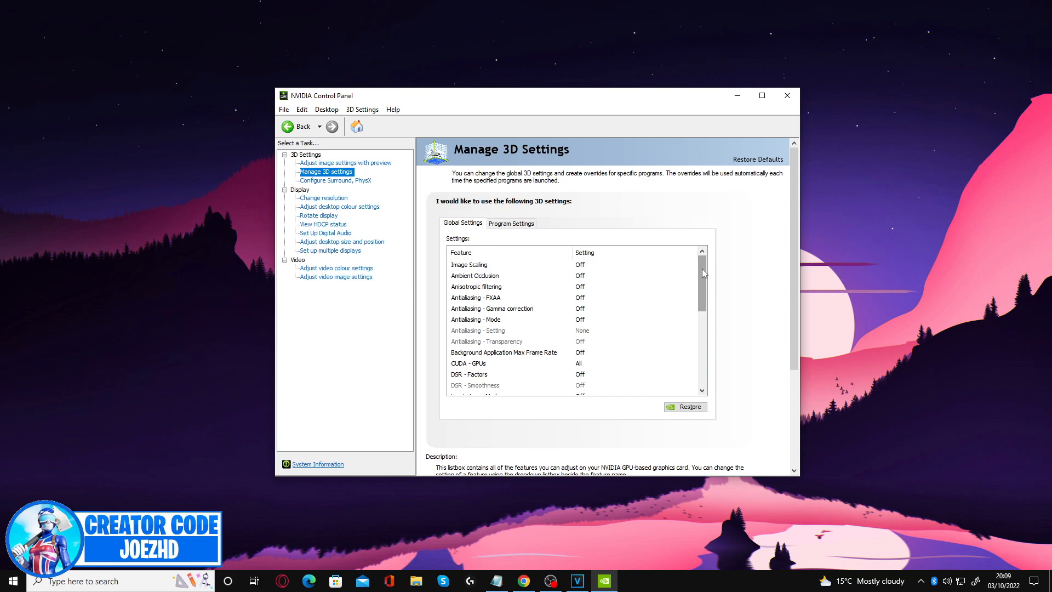
- Scroll through NVIDIA global 3D settings covering power mode, texture filtering and vertical sync
scroll(down, 3)
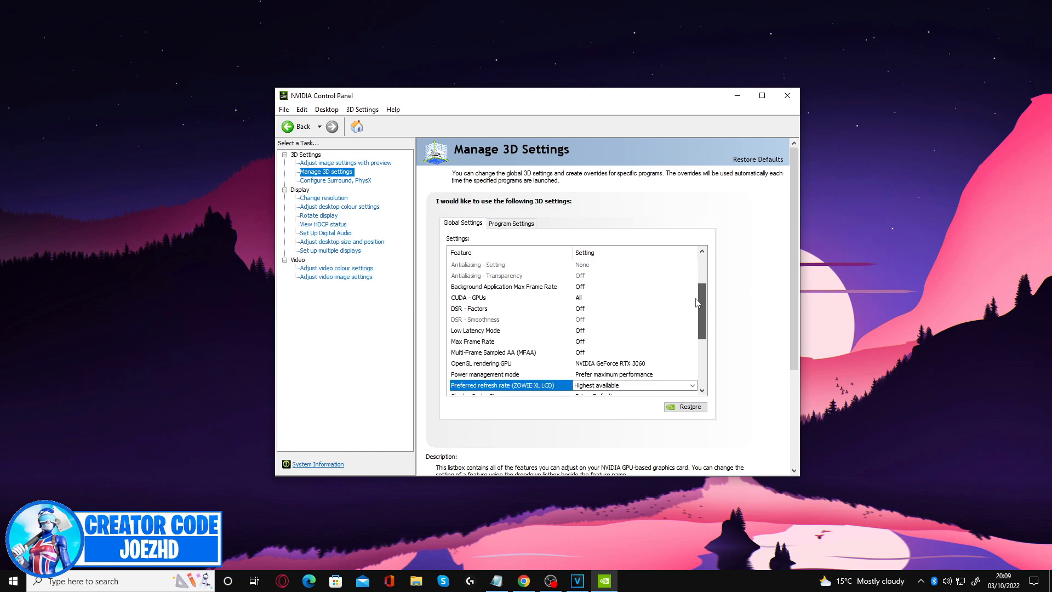
scroll(down, 3)
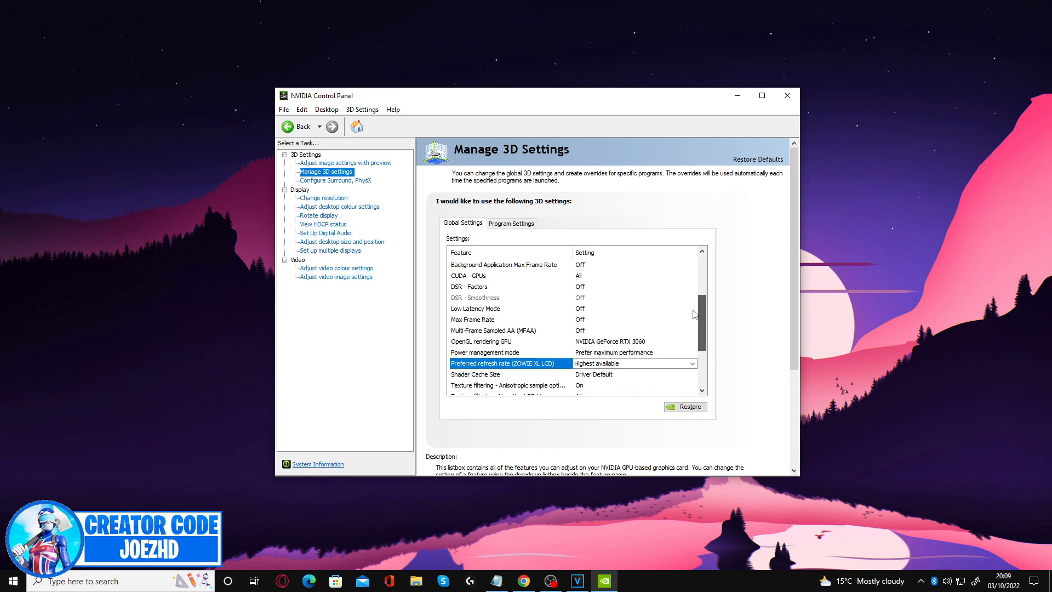
scroll(down, 3)
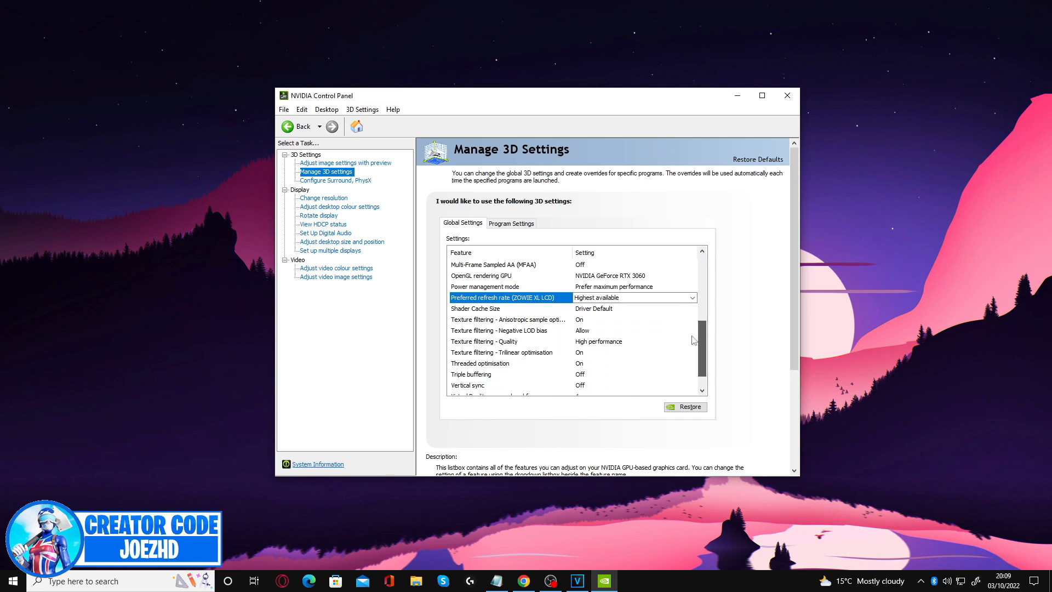
scroll(down, 3)
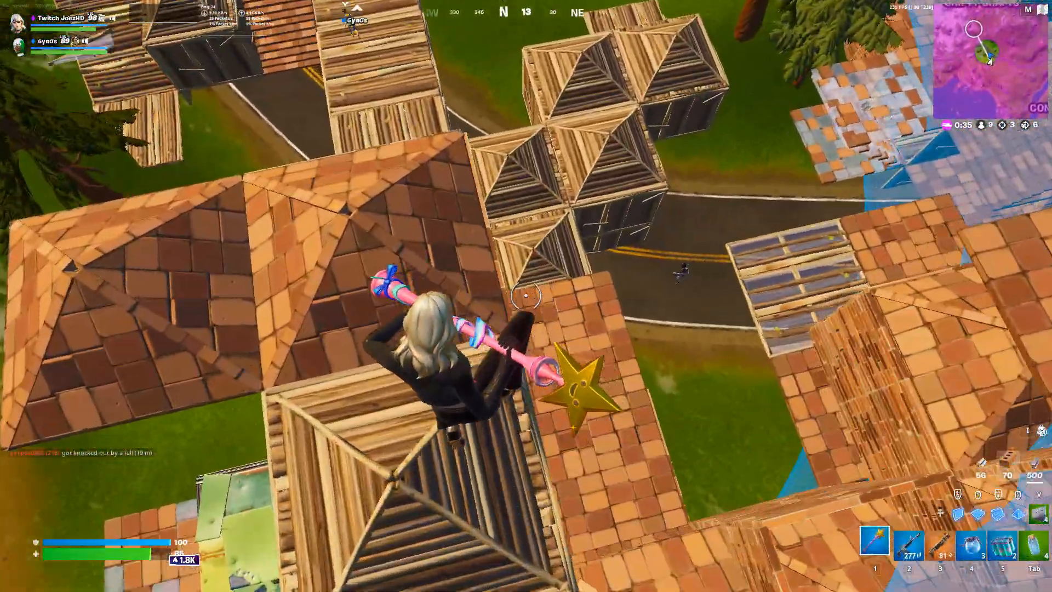
key(2)
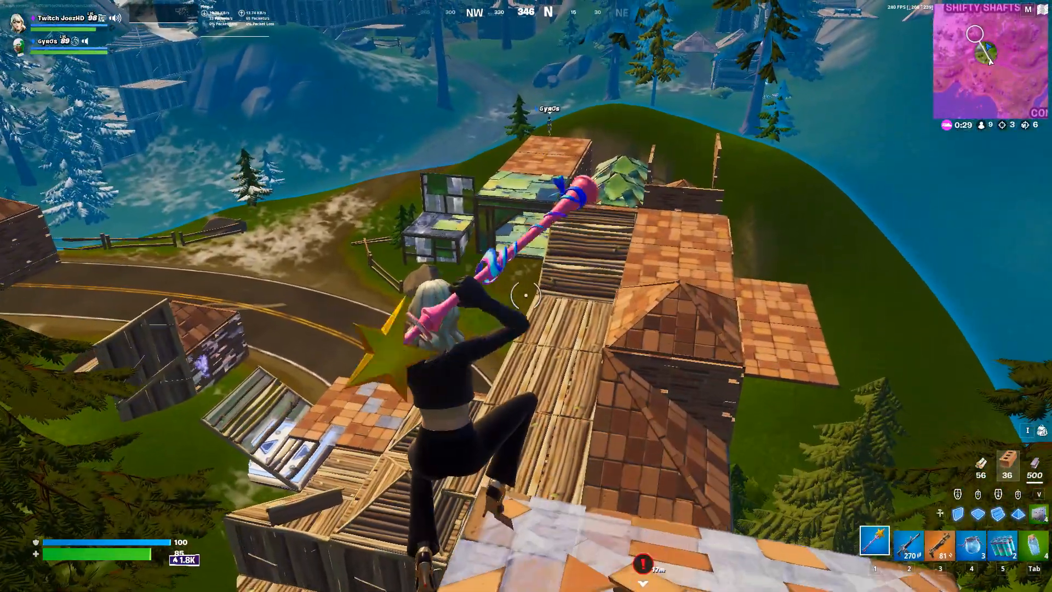
click(392, 578)
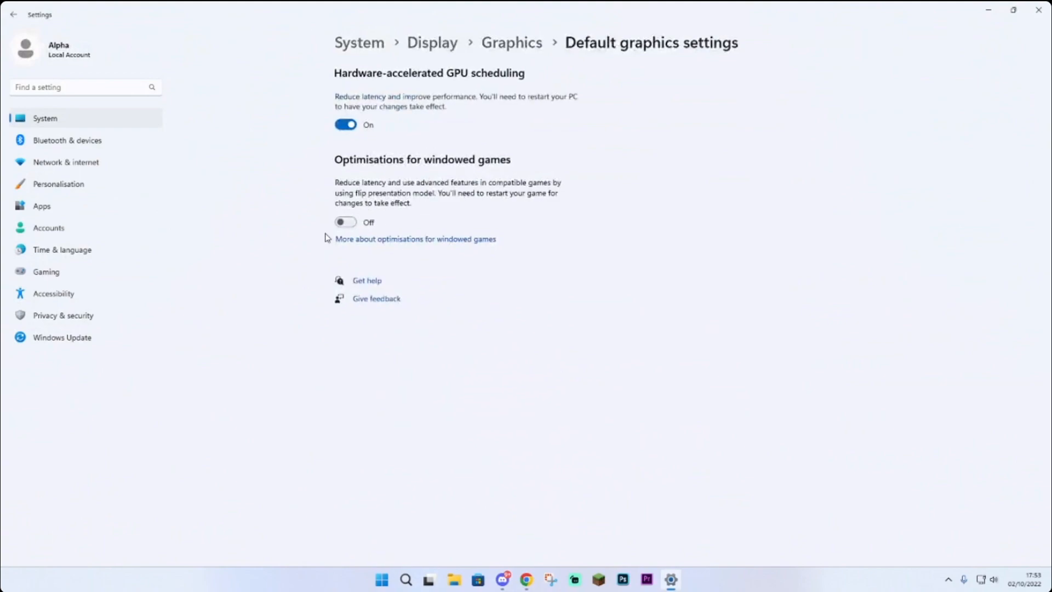
- Switch Optimisations for windowed games to On
click(346, 222)
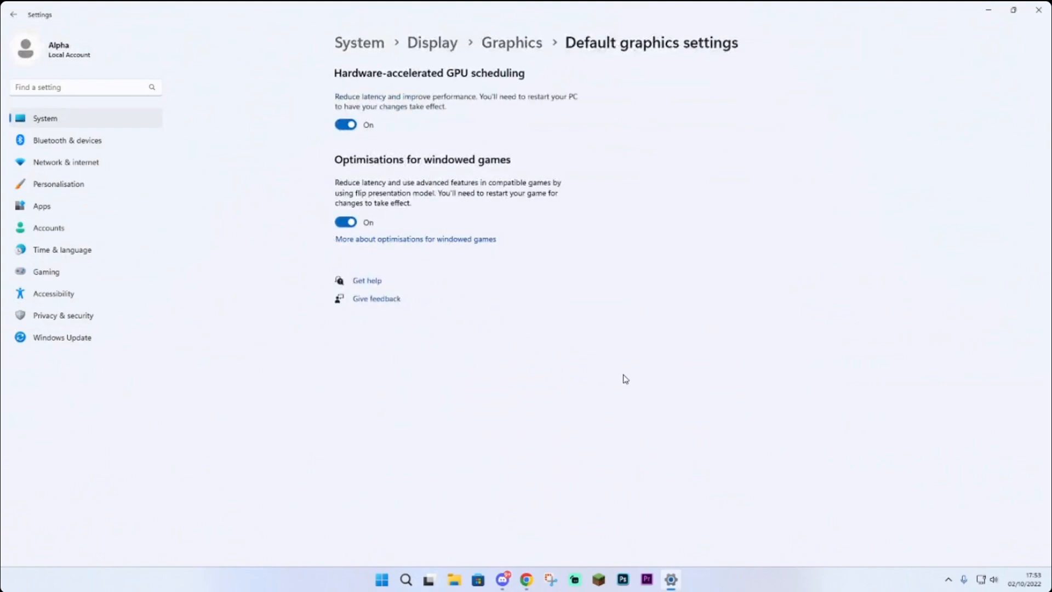
mouse_move(629, 379)
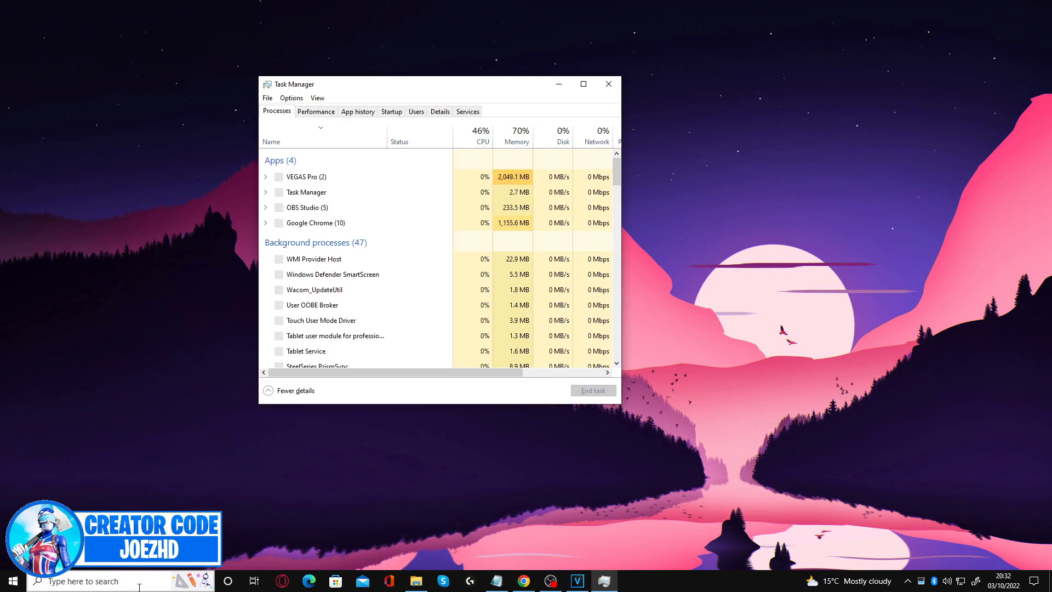
- Show Task Manager's Processes list with CPU and memory use
click(315, 110)
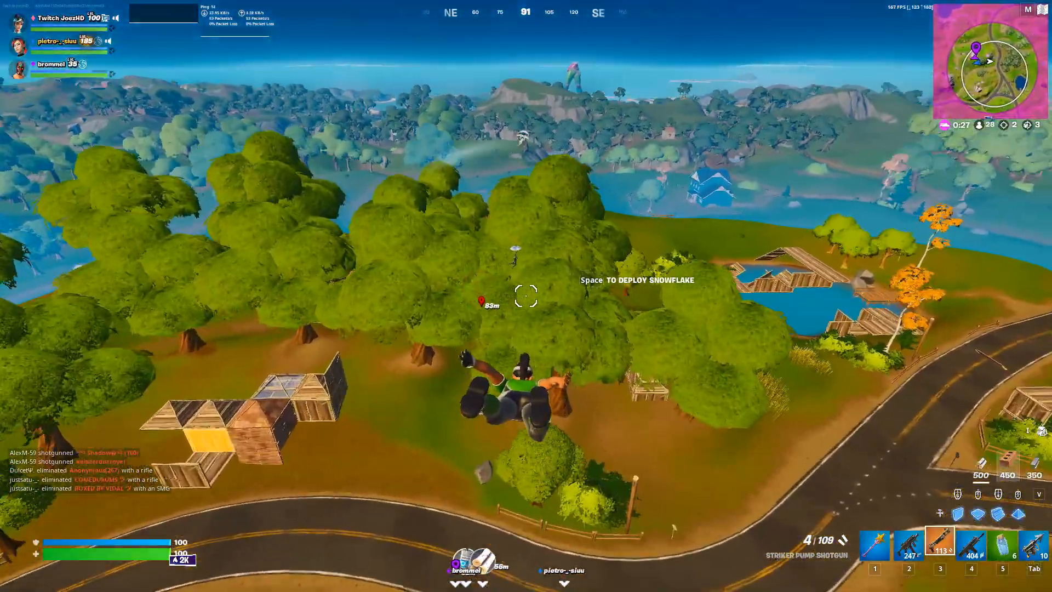
key(space)
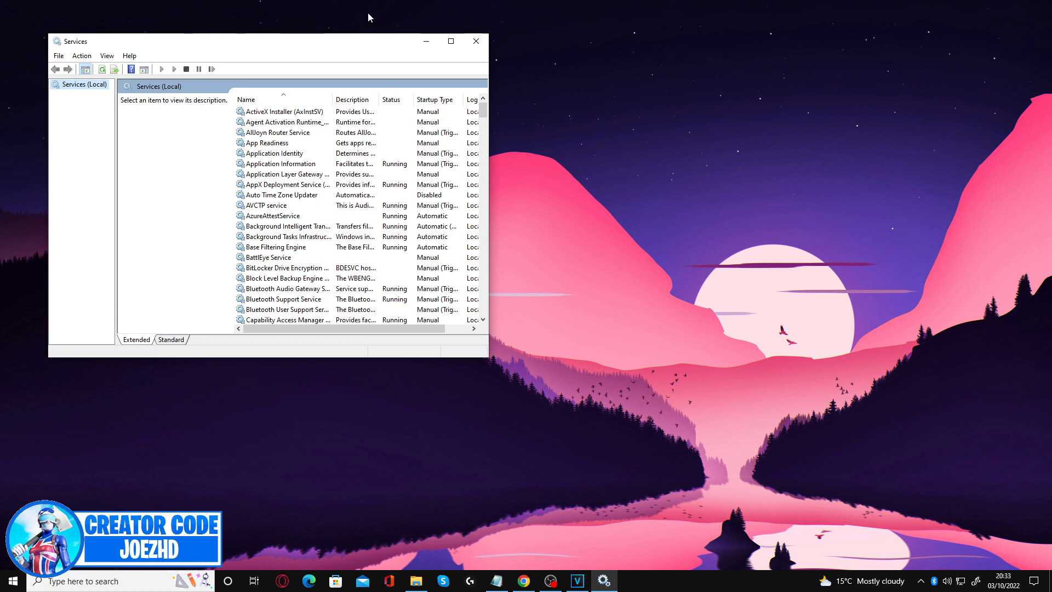
- Centre the Services window and scroll the service list down toward SysMain
drag(268, 41, 561, 75)
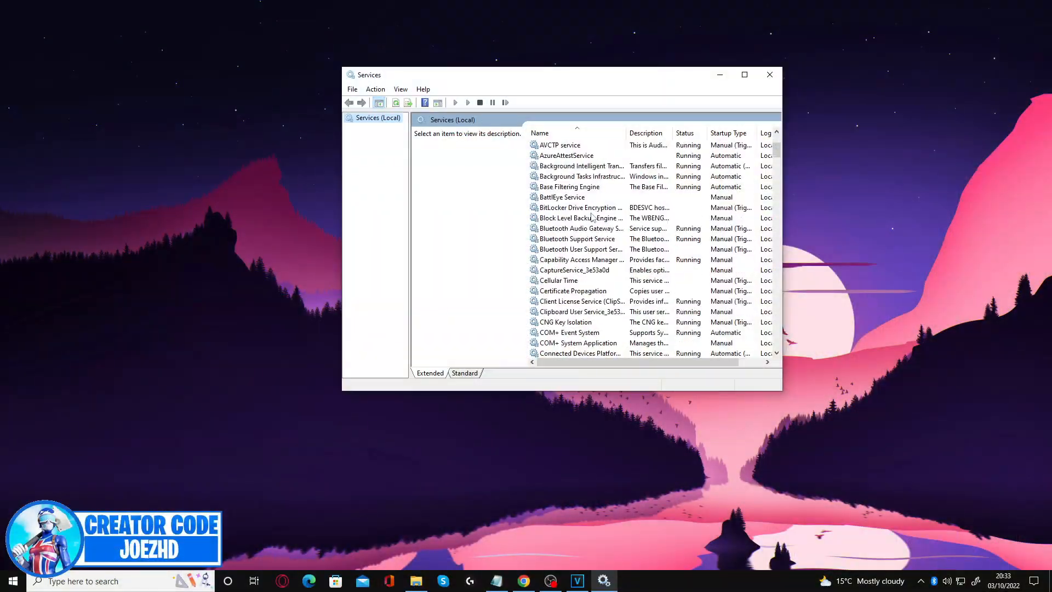
scroll(down, 3)
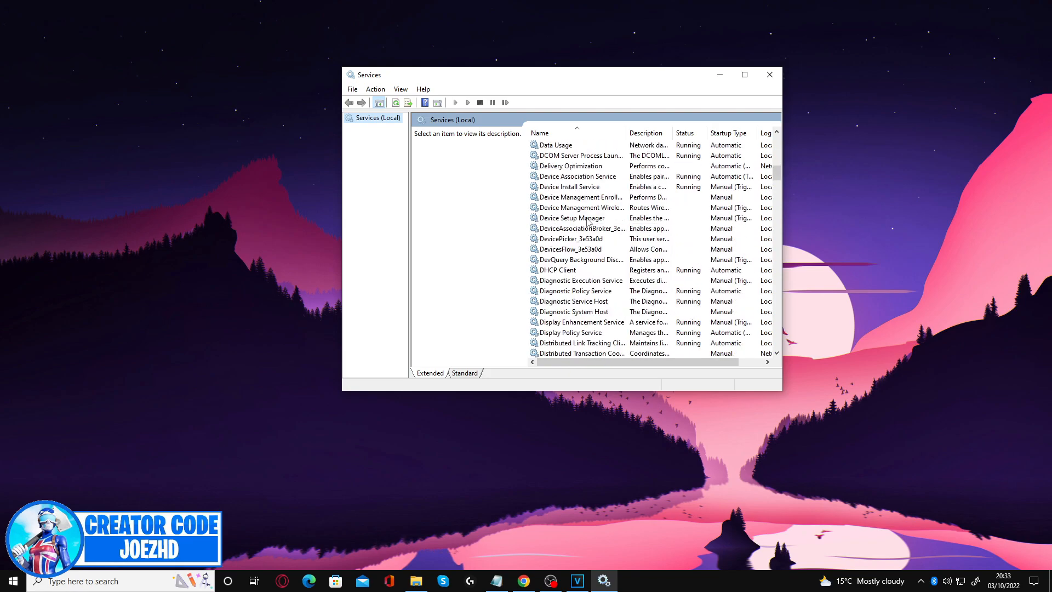
scroll(down, 3)
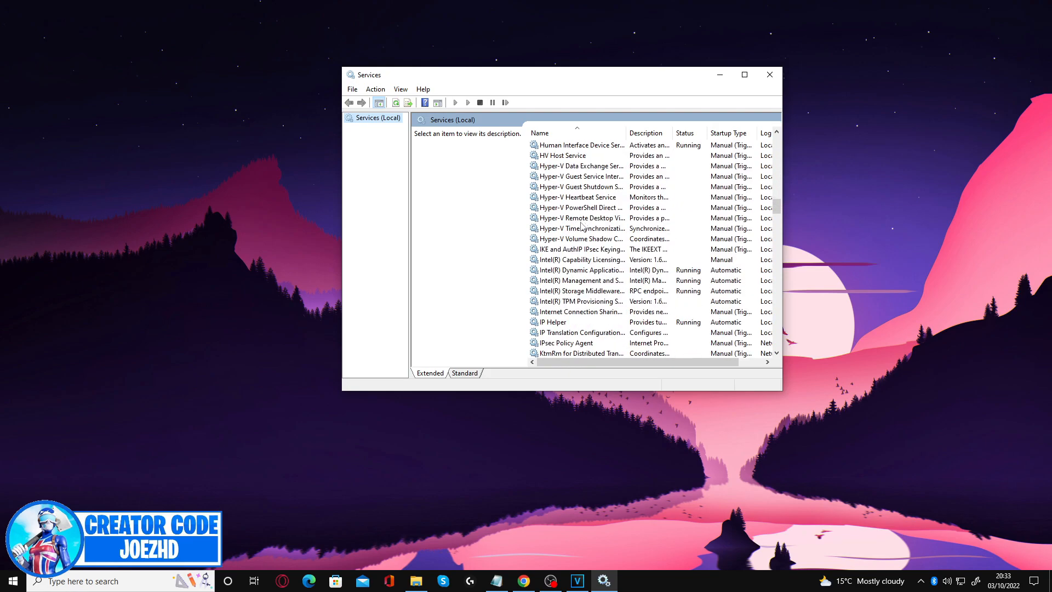
scroll(down, 3)
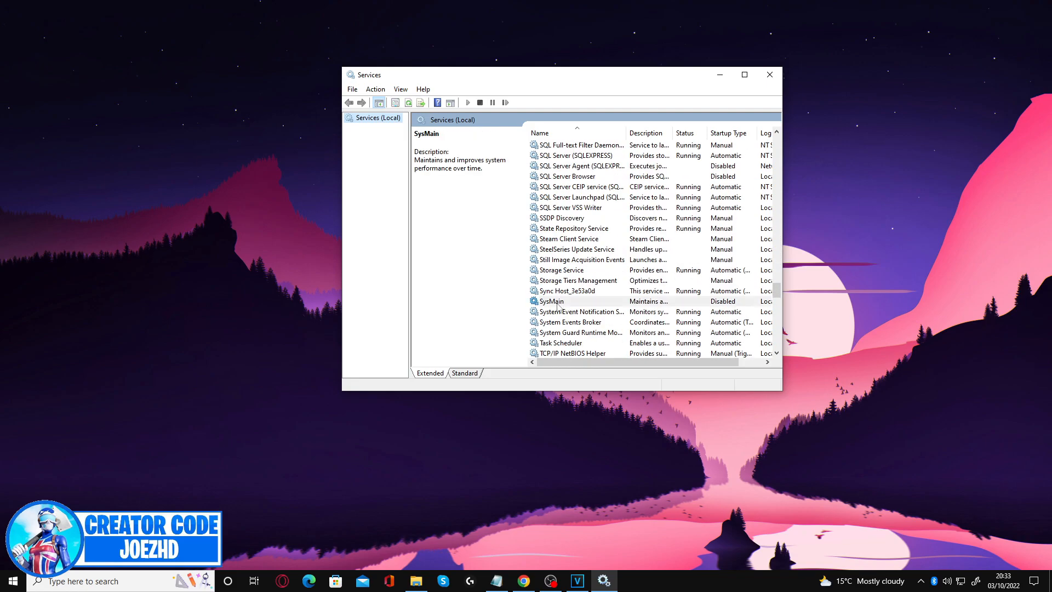
- Set the SysMain service's startup type to Disabled in its properties
double_click(549, 301)
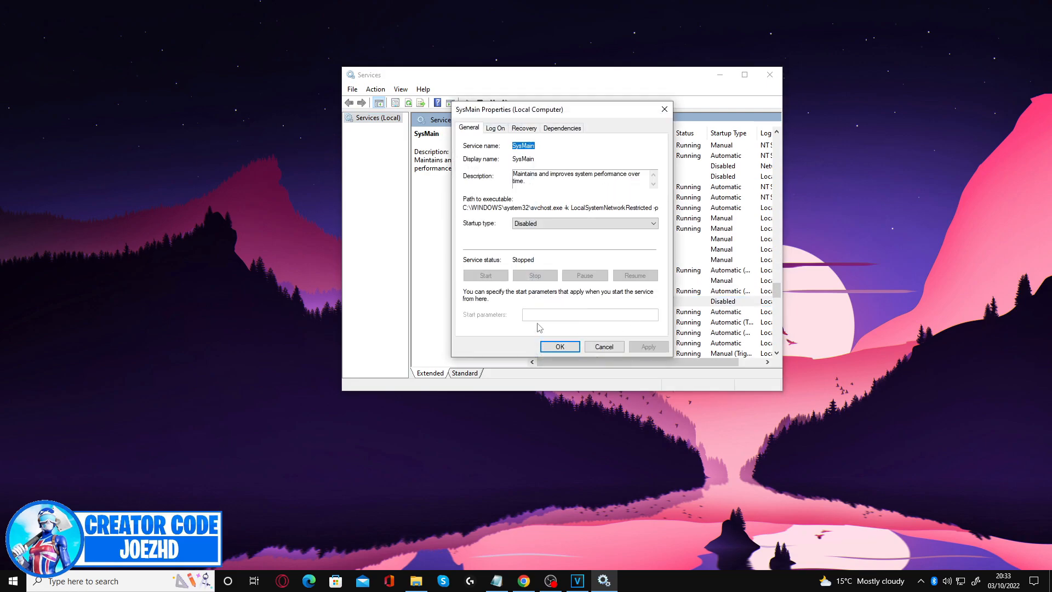
click(651, 223)
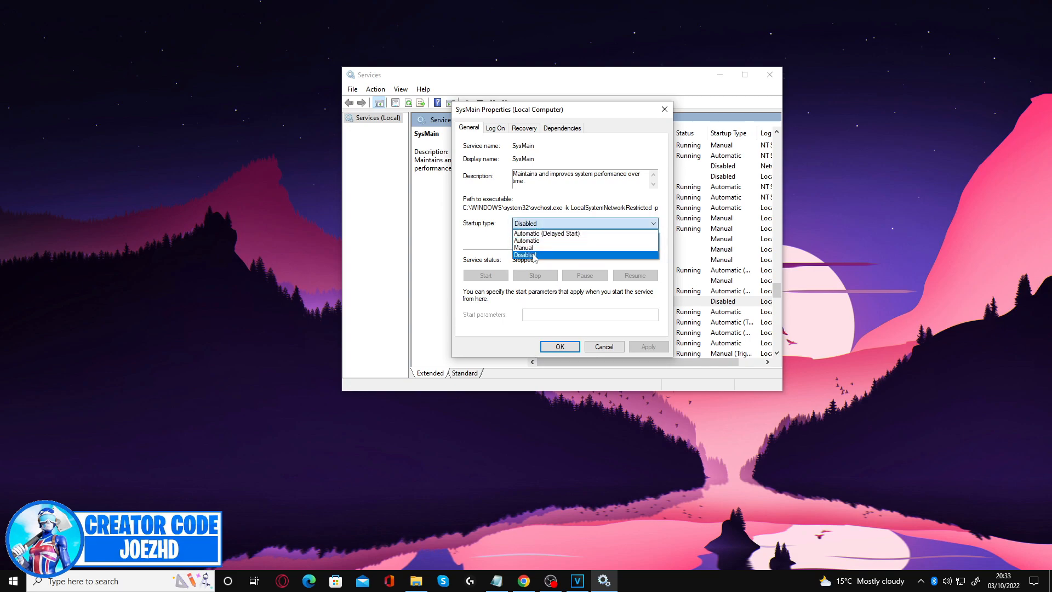
click(524, 255)
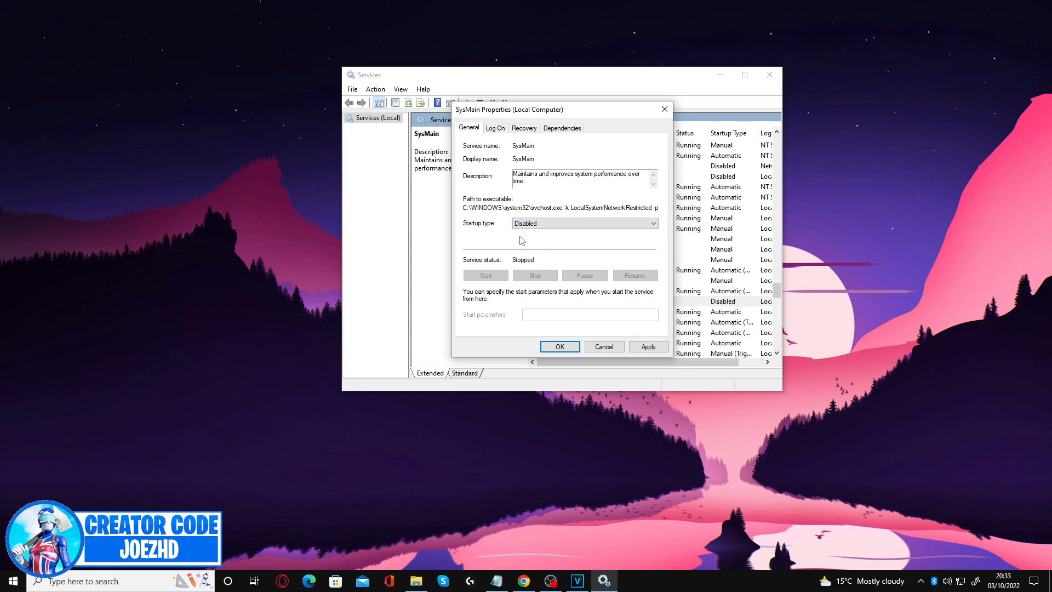